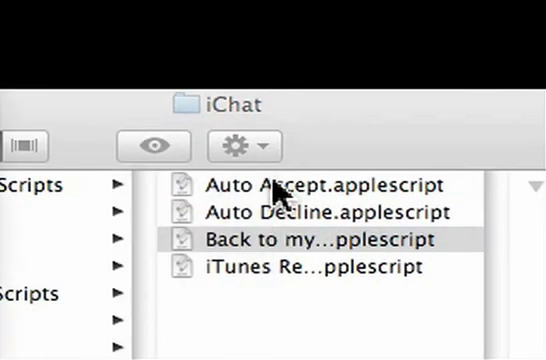
# - Open Auto Accept.applescript and scroll through its header description
pyautogui.doubleClick(290, 184)
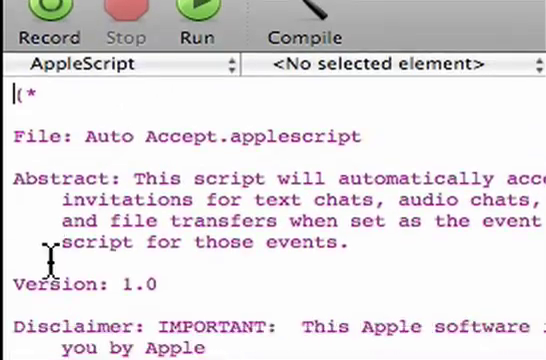
pyautogui.scroll(-3)
pyautogui.write('ichat')
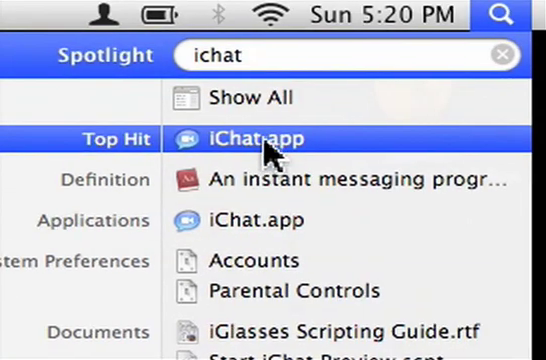
# - Launch iChat and switch the account status from Offline to Available
pyautogui.click(252, 138)
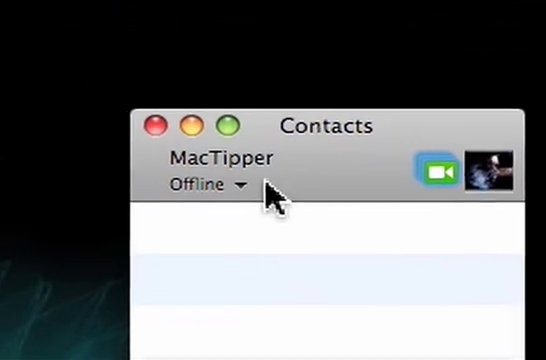
pyautogui.click(224, 188)
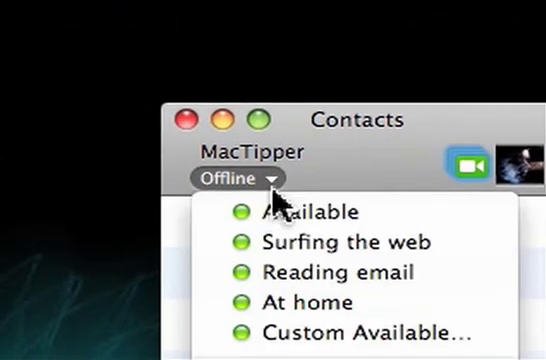
pyautogui.click(304, 212)
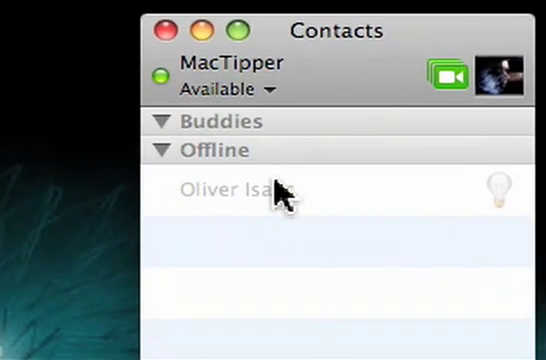
pyautogui.moveTo(290, 186)
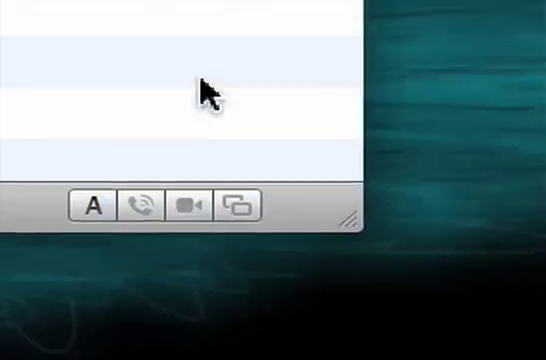
# - Show the offline buddy's Info window on its Alerts settings
pyautogui.click(260, 180)
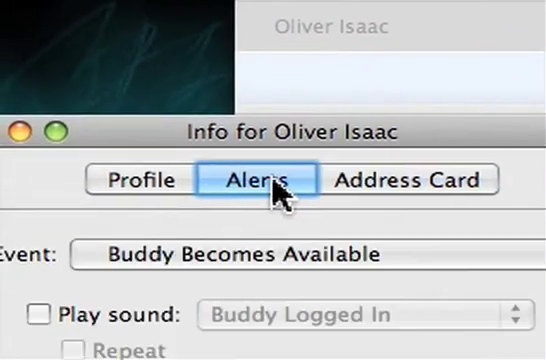
pyautogui.click(270, 256)
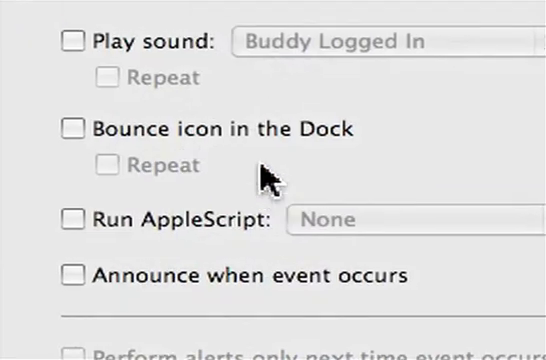
# - Enable Run AppleScript for the buddy-becomes-available event, using Back to my mac.applescript
pyautogui.click(236, 186)
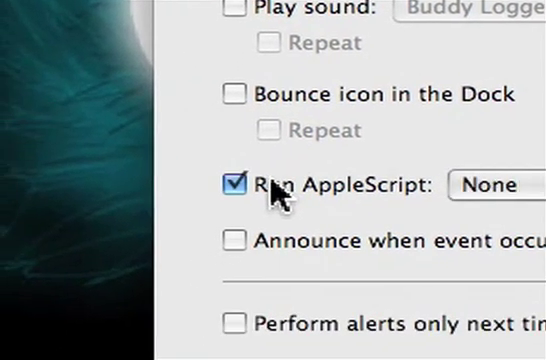
pyautogui.click(488, 184)
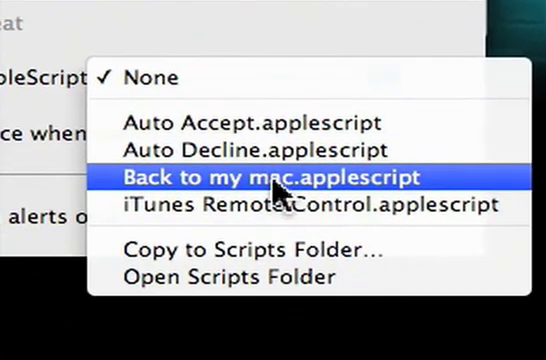
pyautogui.click(272, 178)
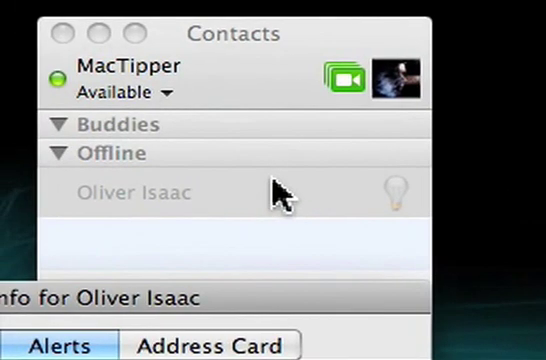
# - Bring the buddy Info window forward with Run AppleScript switched on
pyautogui.click(300, 188)
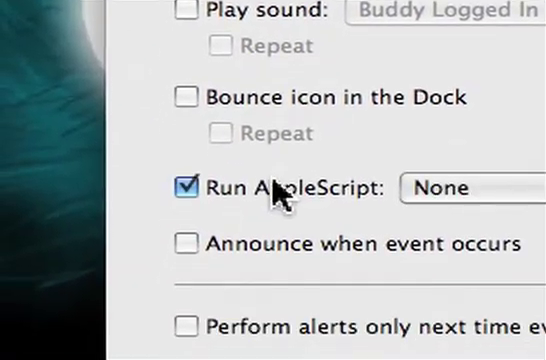
pyautogui.click(460, 188)
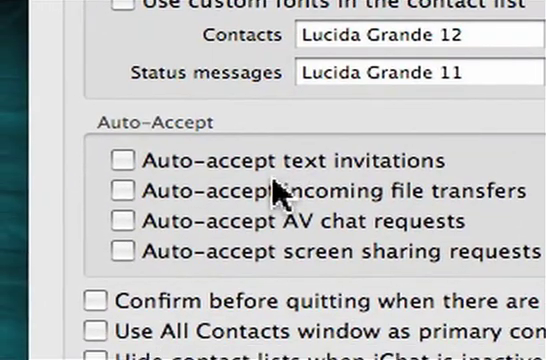
# - Scroll to the Chax Auto-Accept options and confirm the save
pyautogui.scroll(-3)
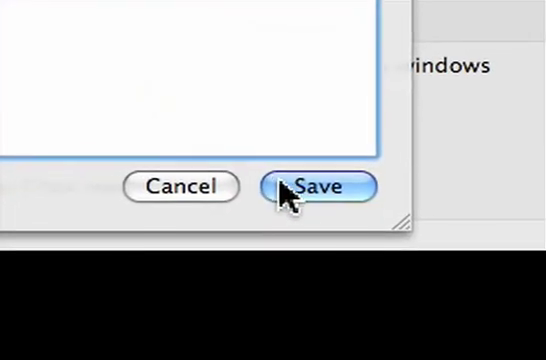
pyautogui.click(312, 188)
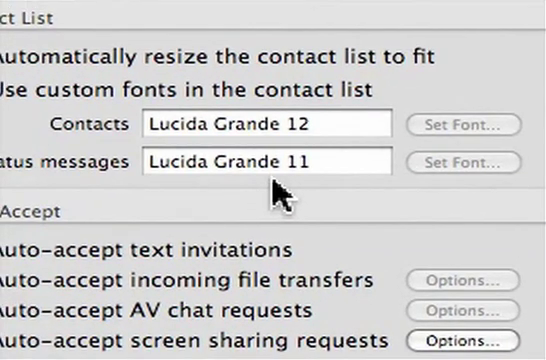